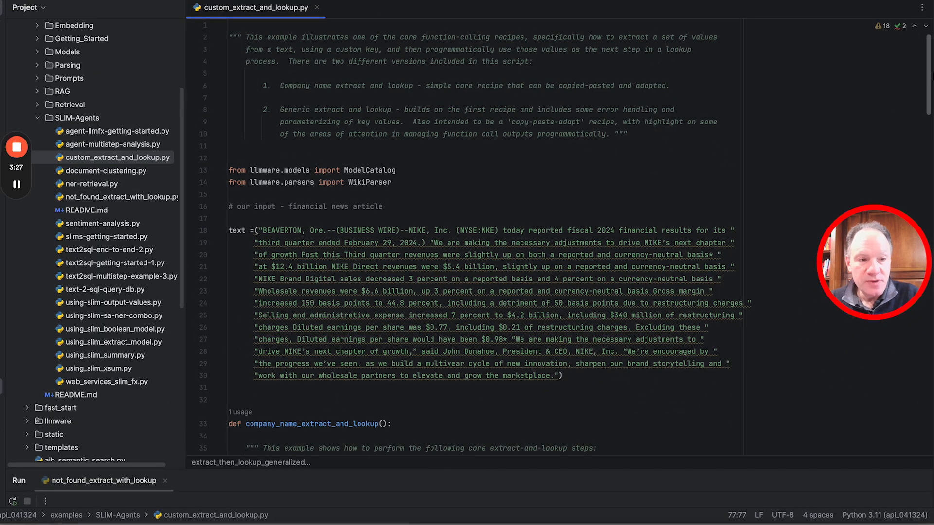
# - Scroll through the script's output and input article about NIKE, Inc
pyautogui.scroll(-3)
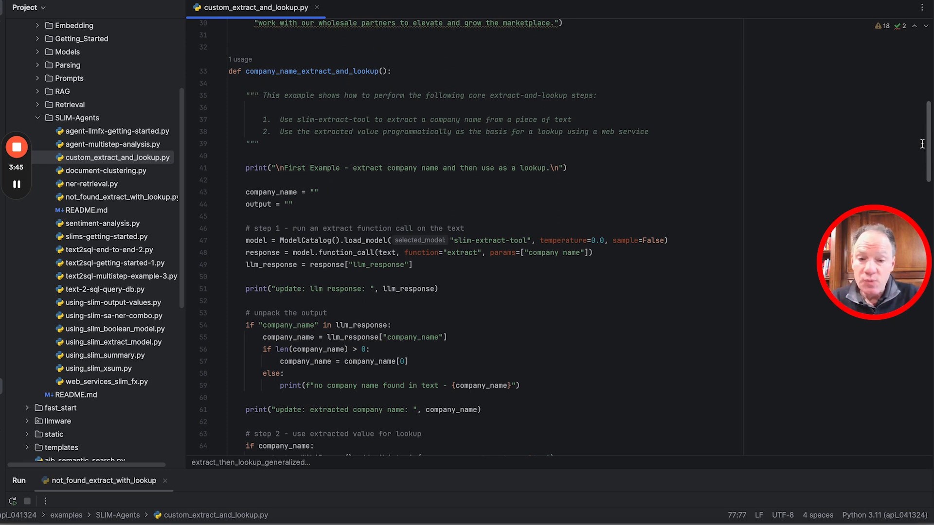
pyautogui.scroll(-3)
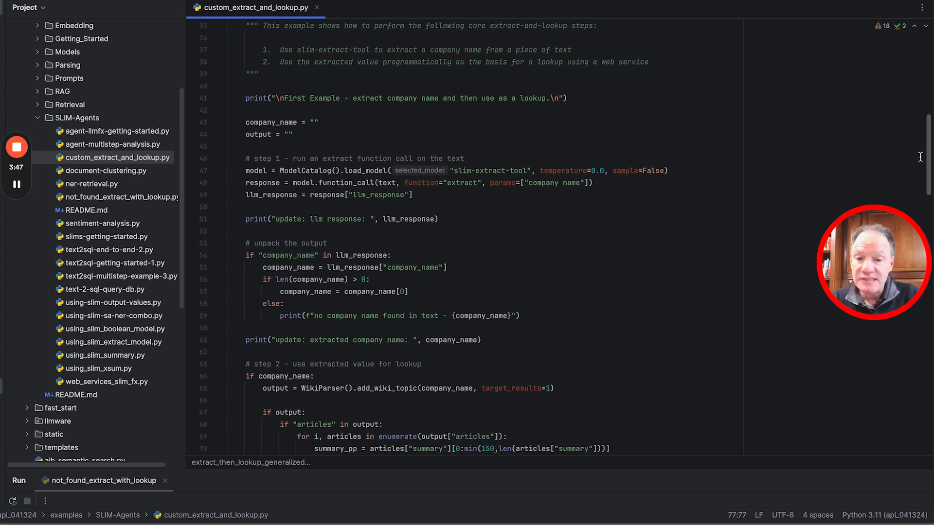
pyautogui.scroll(-3)
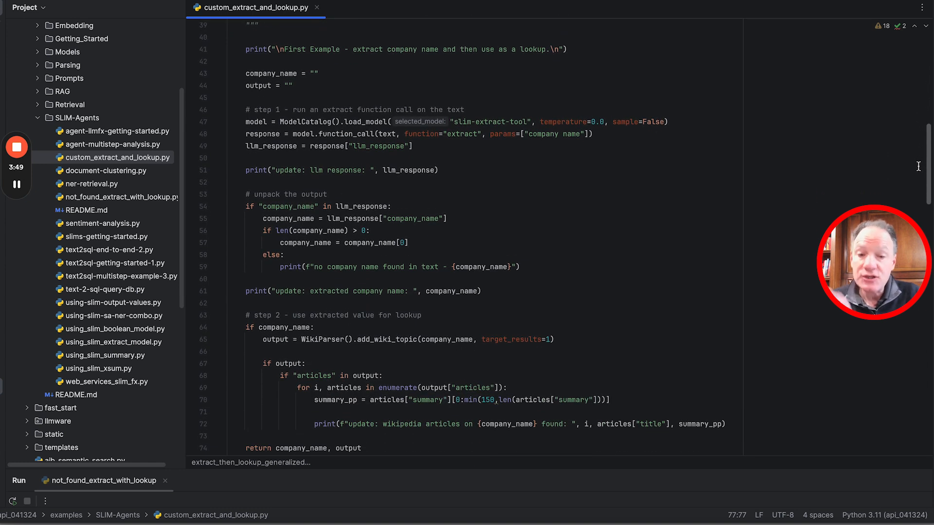
pyautogui.scroll(-3)
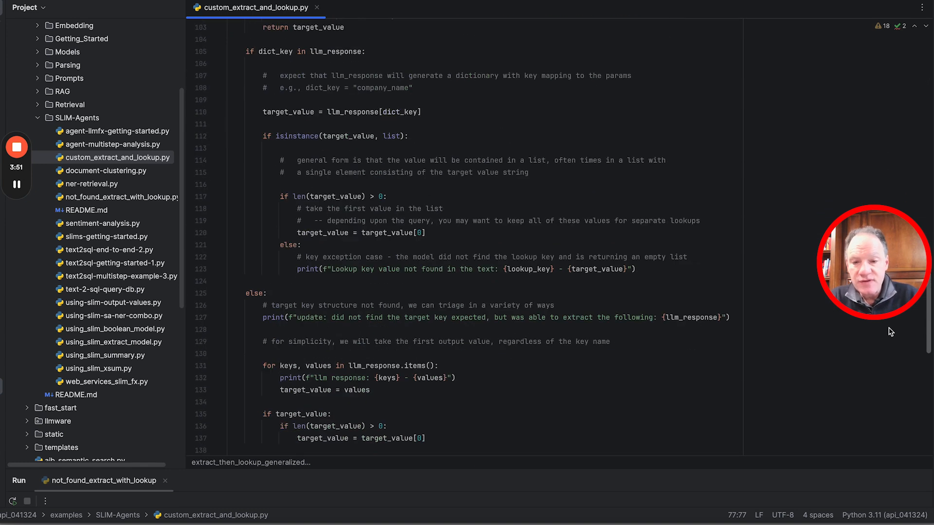
pyautogui.scroll(-3)
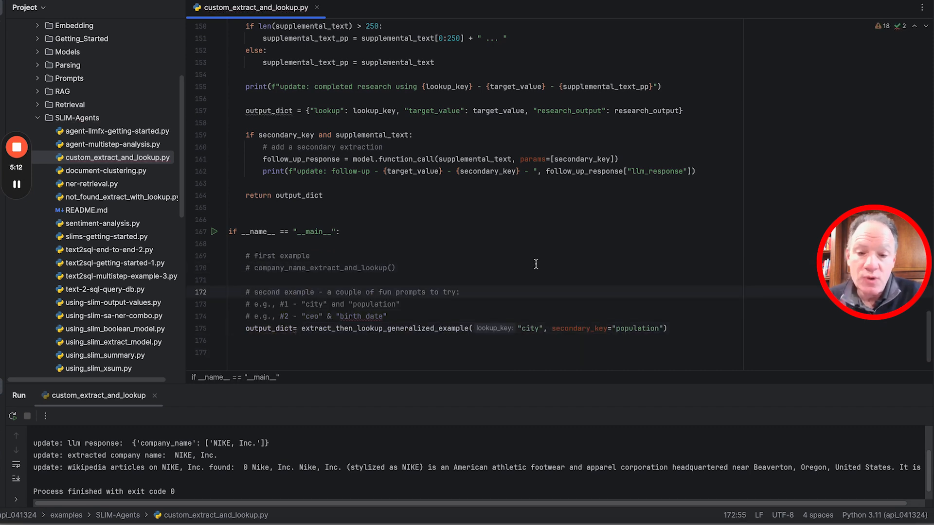
pyautogui.scroll(-3)
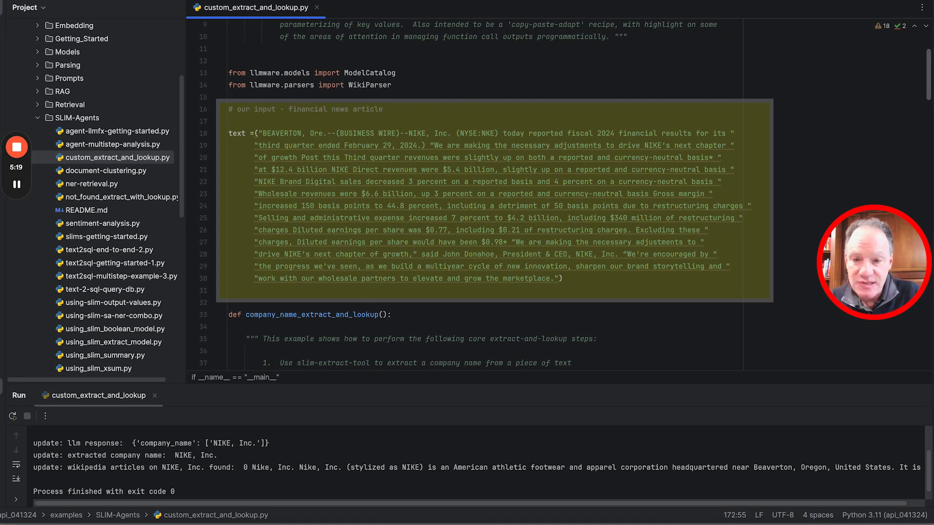
pyautogui.doubleClick(289, 133)
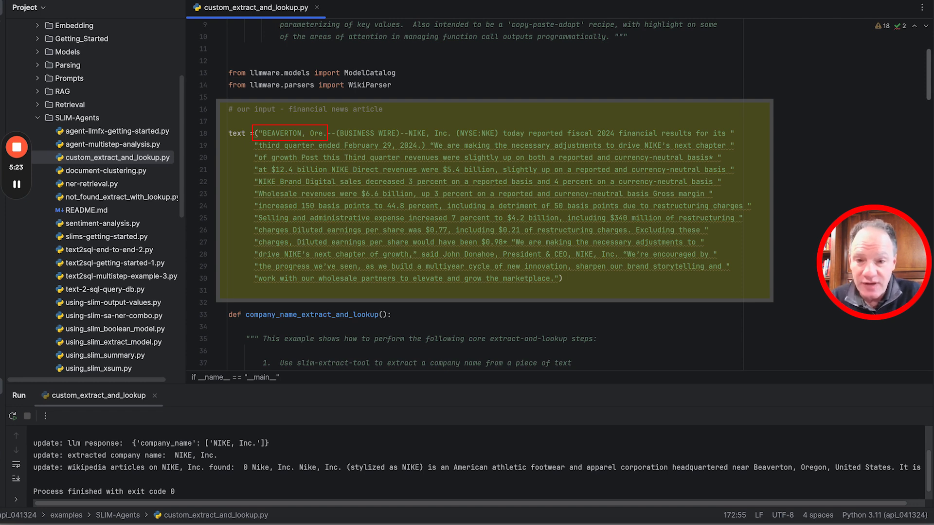
pyautogui.scroll(-3)
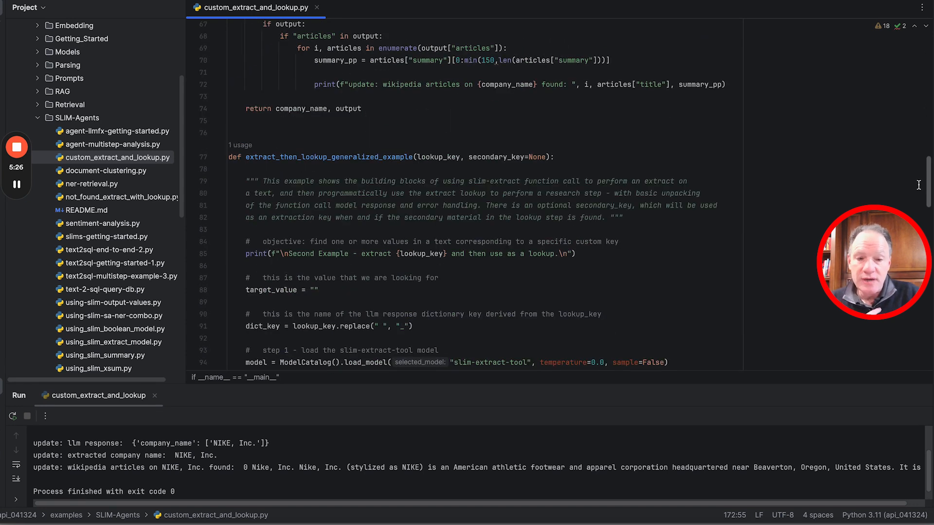
pyautogui.scroll(-3)
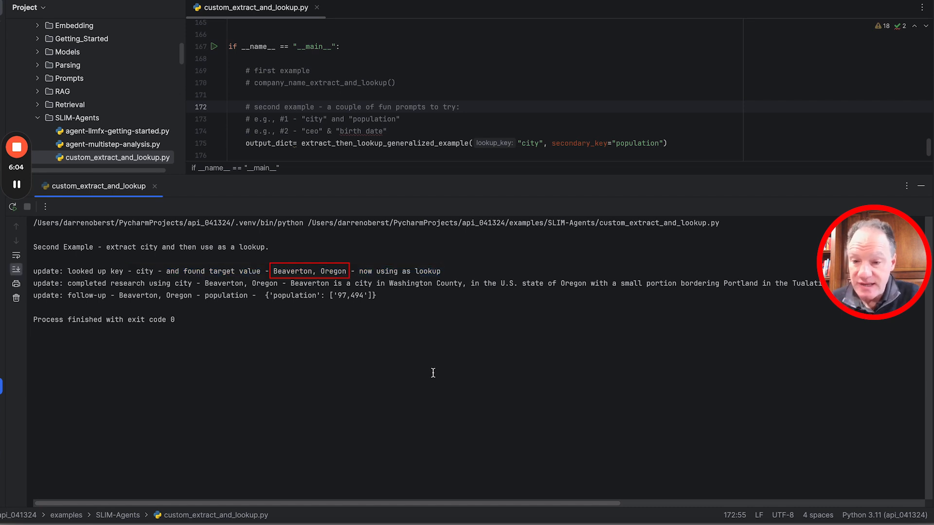
# - Highlight the Beaverton, Oregon population 97,494 research summary in the Run console
pyautogui.moveTo(162, 283); pyautogui.dragTo(259, 283)
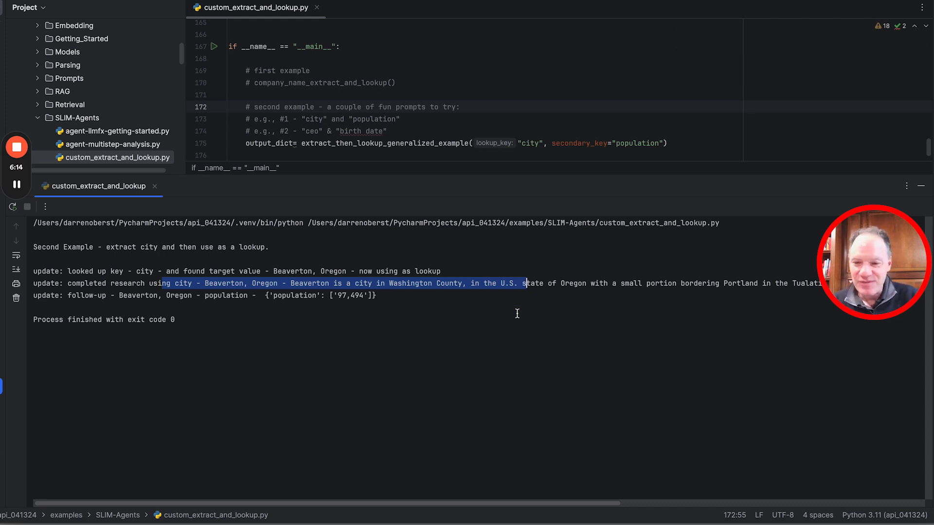
pyautogui.moveTo(453, 324)
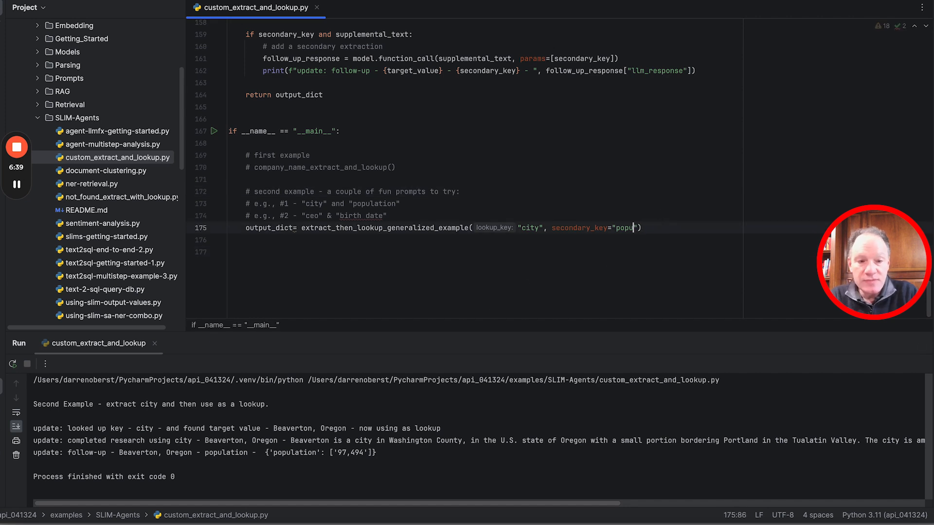
# - Replace the secondary key "population" with "revenue" on line 175
pyautogui.write('revenue')
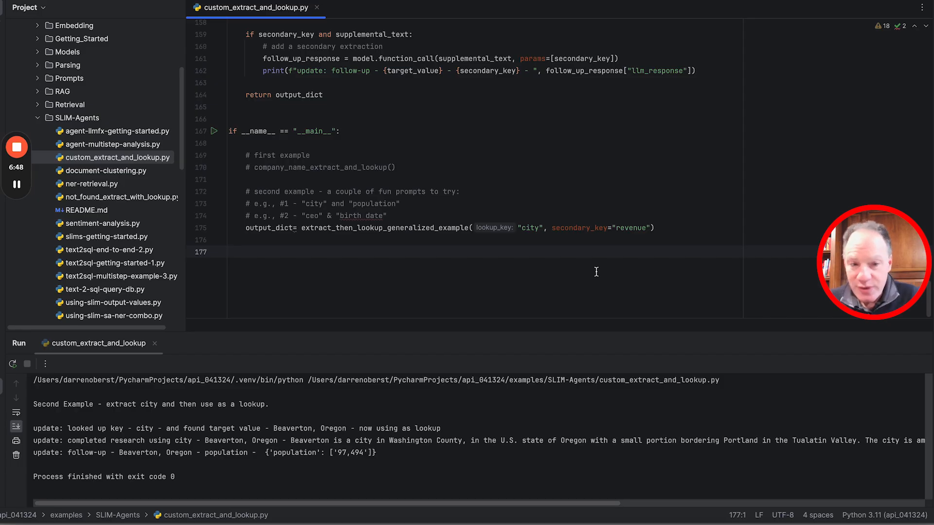
pyautogui.moveTo(425, 249)
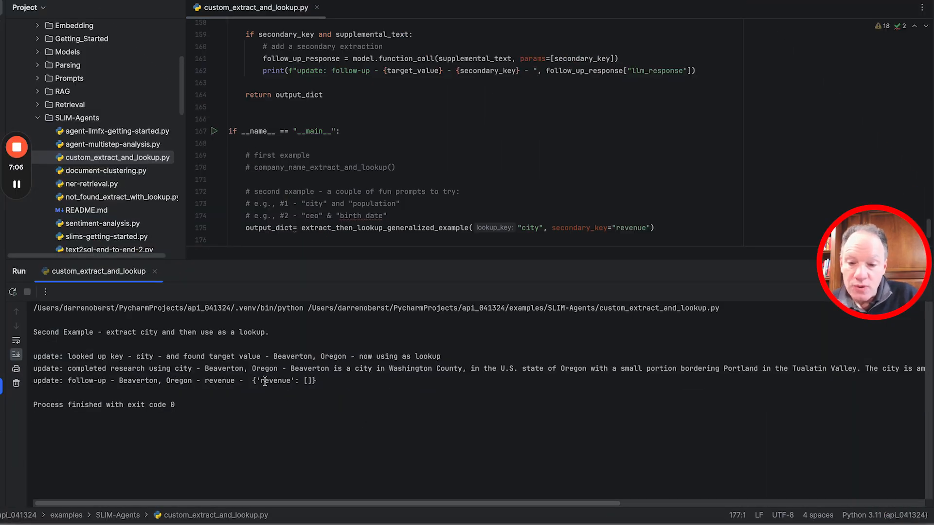
pyautogui.doubleClick(277, 380)
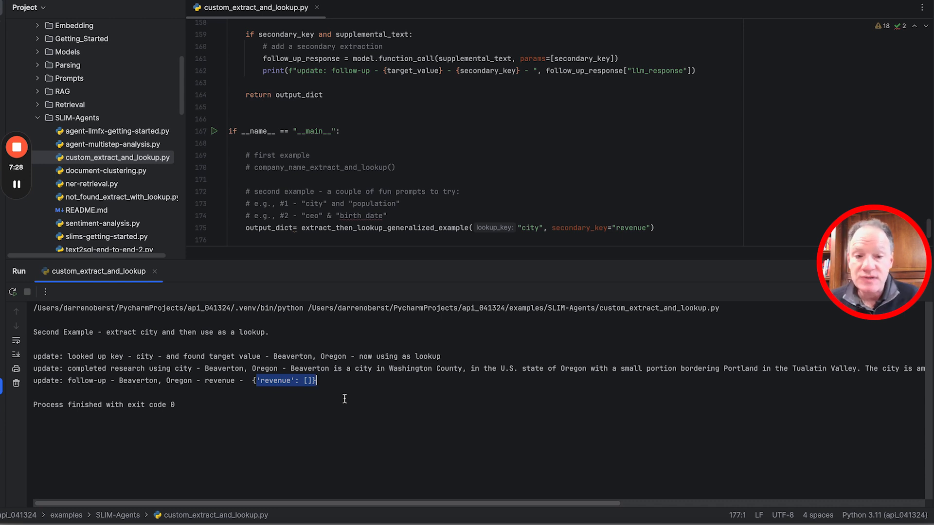
pyautogui.moveTo(480, 258)
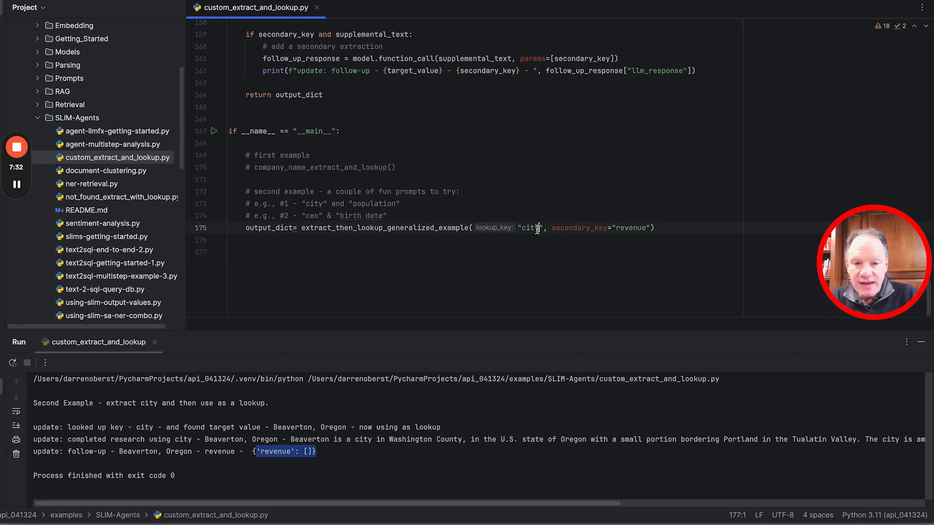
pyautogui.write('ceo')
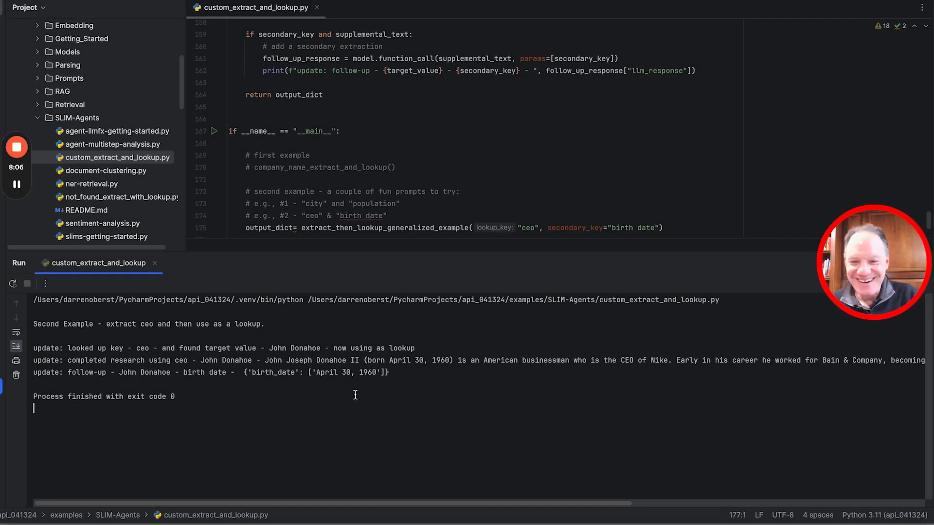
pyautogui.doubleClick(294, 348)
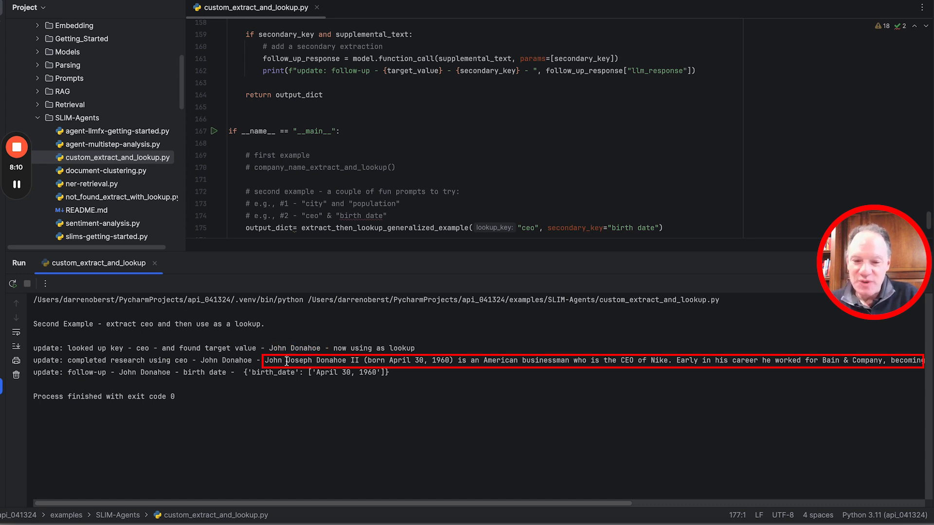
pyautogui.moveTo(286, 361); pyautogui.dragTo(438, 360)
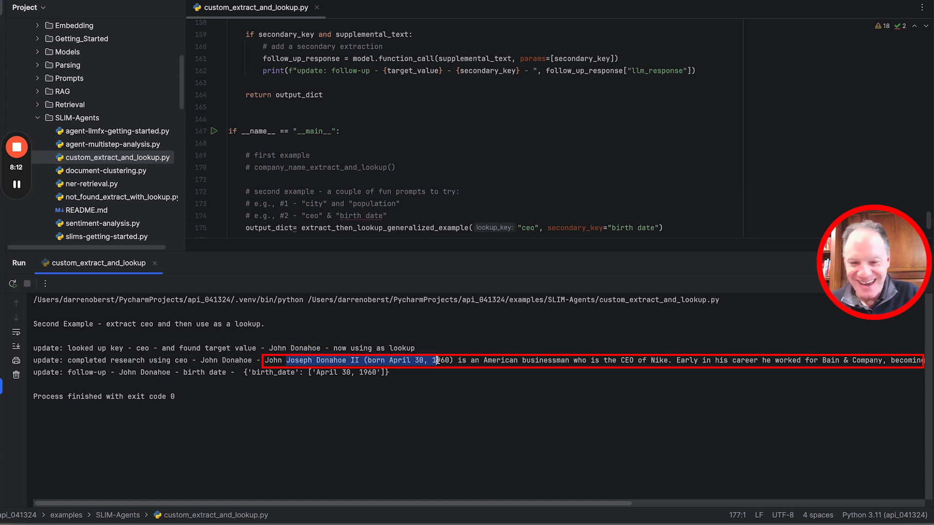